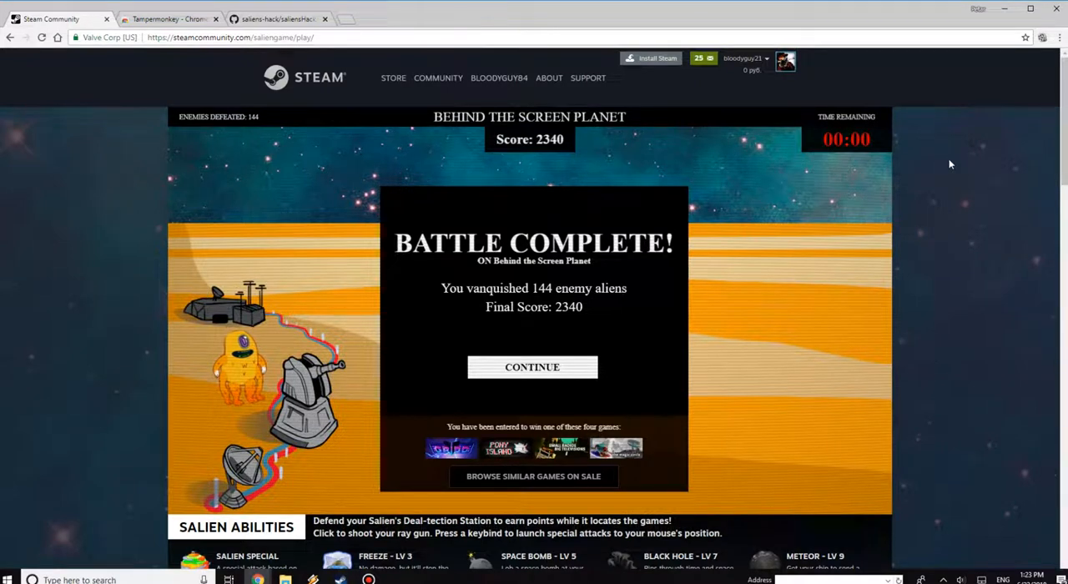
{"action": "mouse_move", "coordinate": [632, 196]}
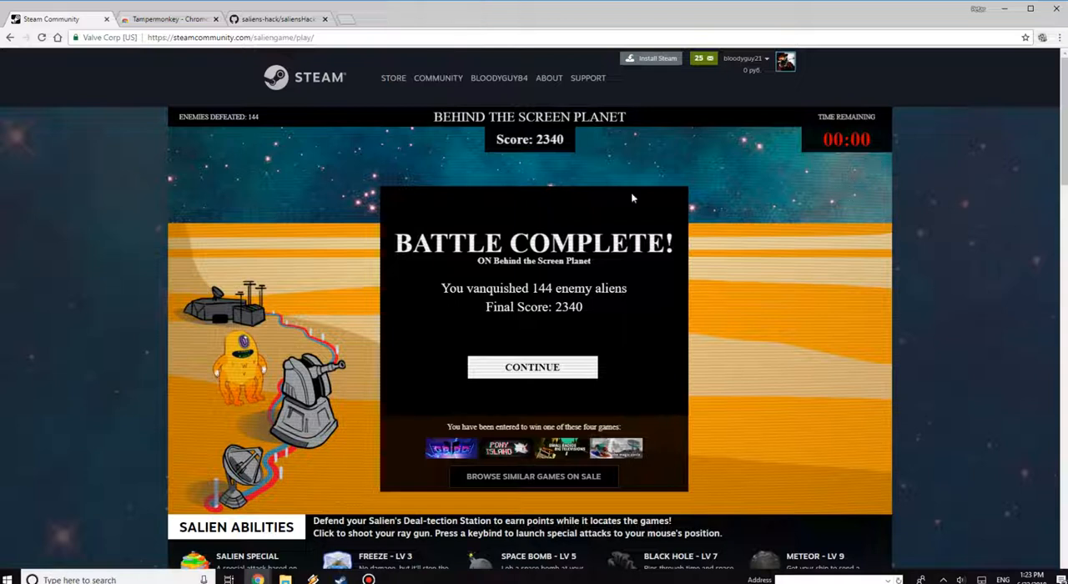
{"action": "mouse_move", "coordinate": [434, 340]}
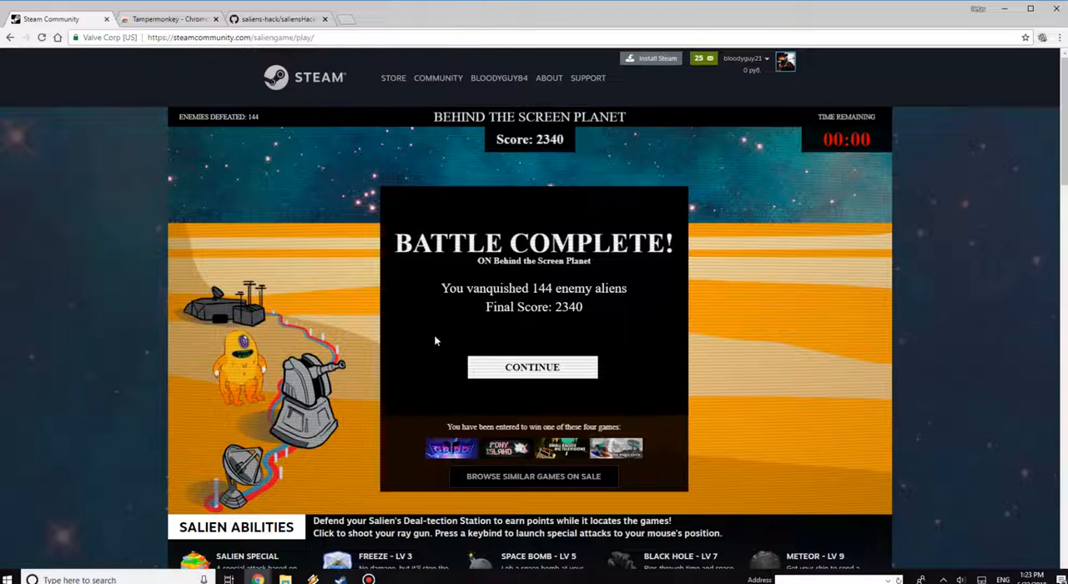
{"action": "mouse_move", "coordinate": [448, 337]}
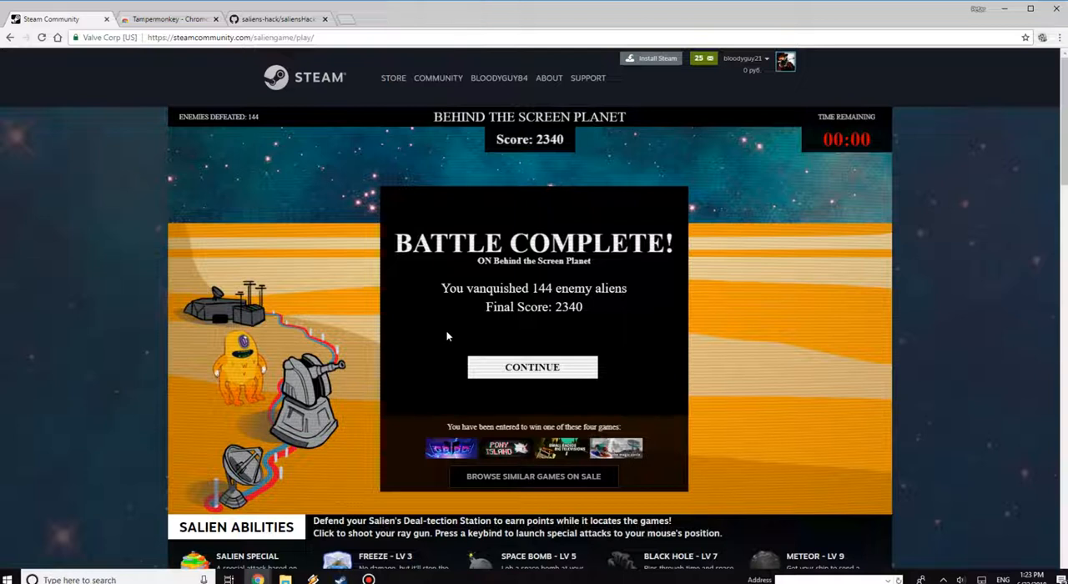
{"action": "mouse_move", "coordinate": [711, 367]}
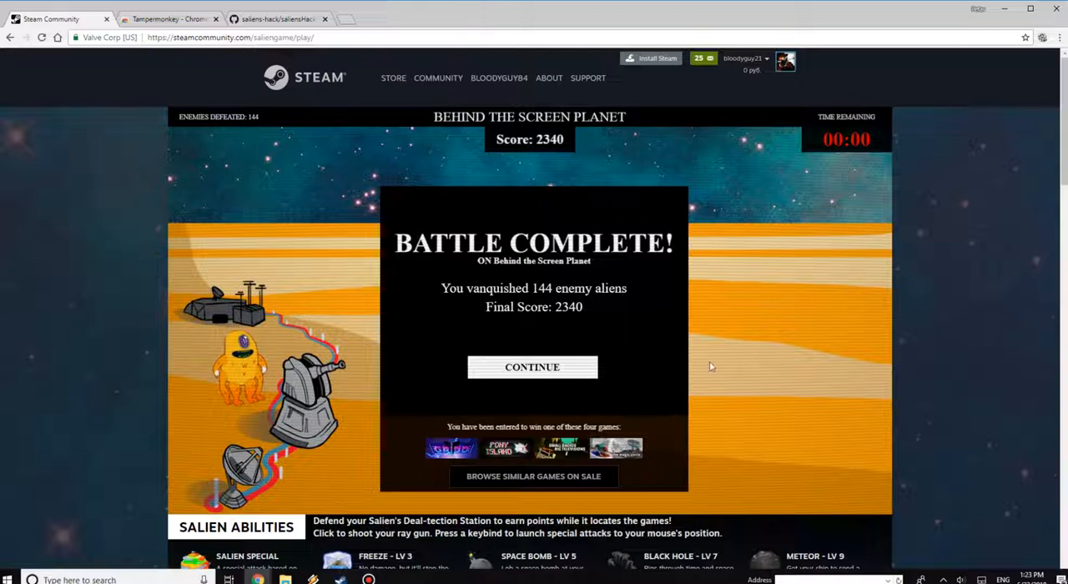
{"action": "mouse_move", "coordinate": [721, 309]}
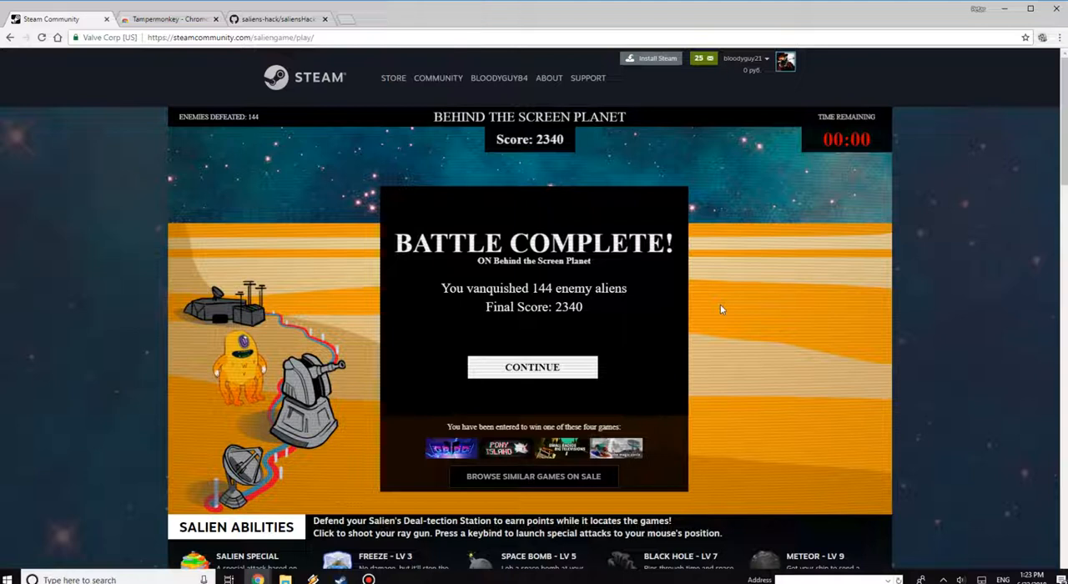
{"action": "mouse_move", "coordinate": [711, 339]}
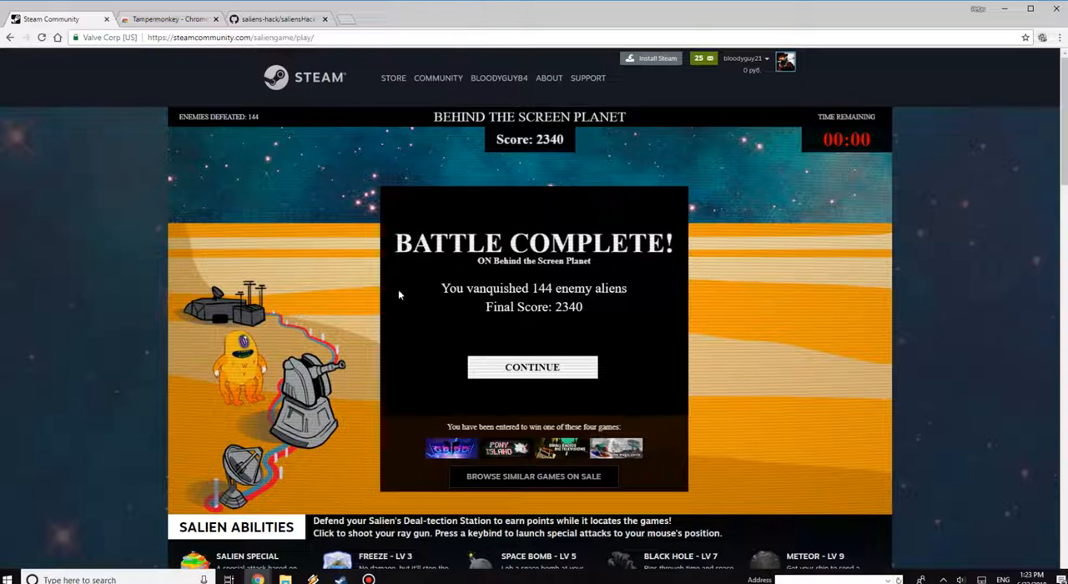
{"action": "mouse_move", "coordinate": [668, 339]}
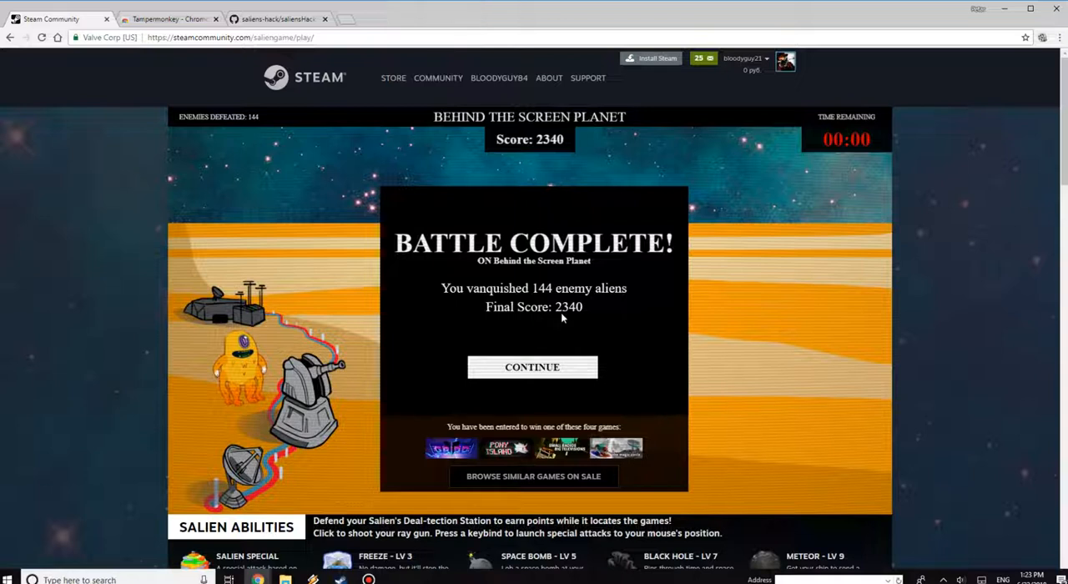
Leave the finished Saliens battle and bring up a Google search for 'Tampermonkey'.
{"action": "left_click", "coordinate": [167, 19]}
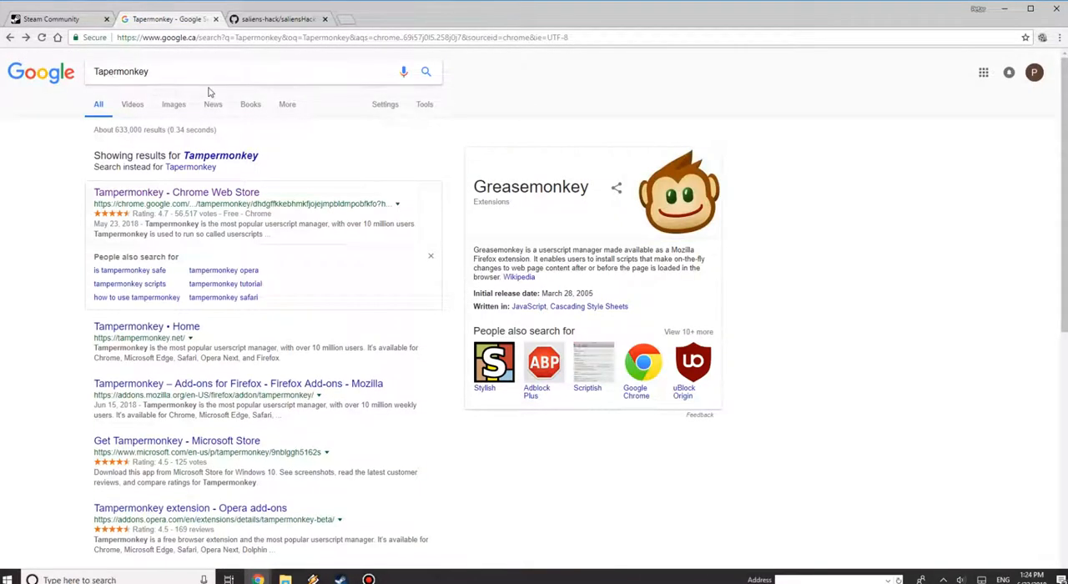
Install Tampermonkey from its Chrome Web Store listing, confirming the Add extension prompt.
{"action": "left_click", "coordinate": [177, 192]}
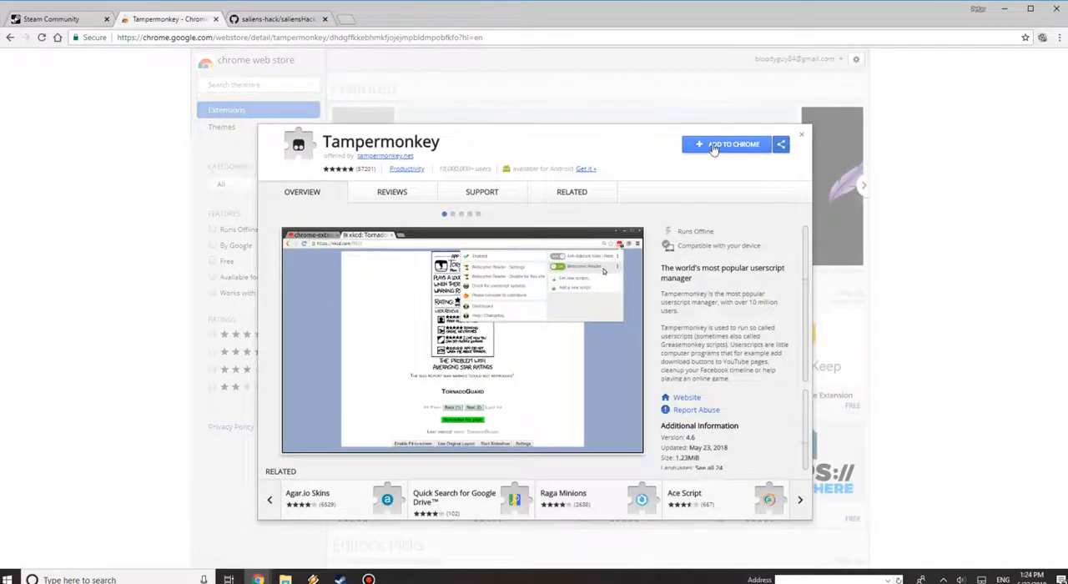
{"action": "left_click", "coordinate": [733, 143]}
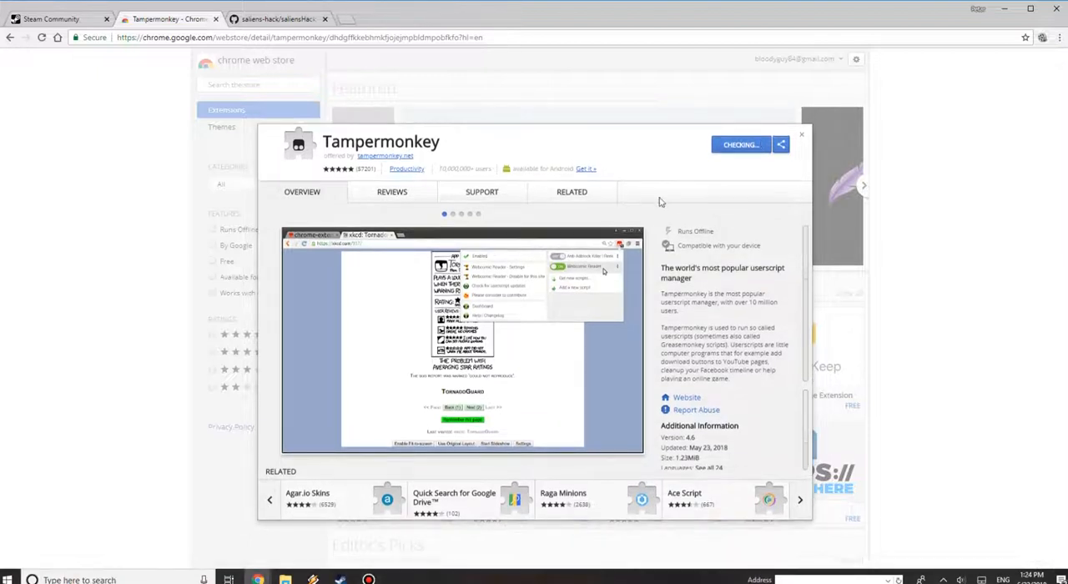
{"action": "left_click", "coordinate": [739, 144]}
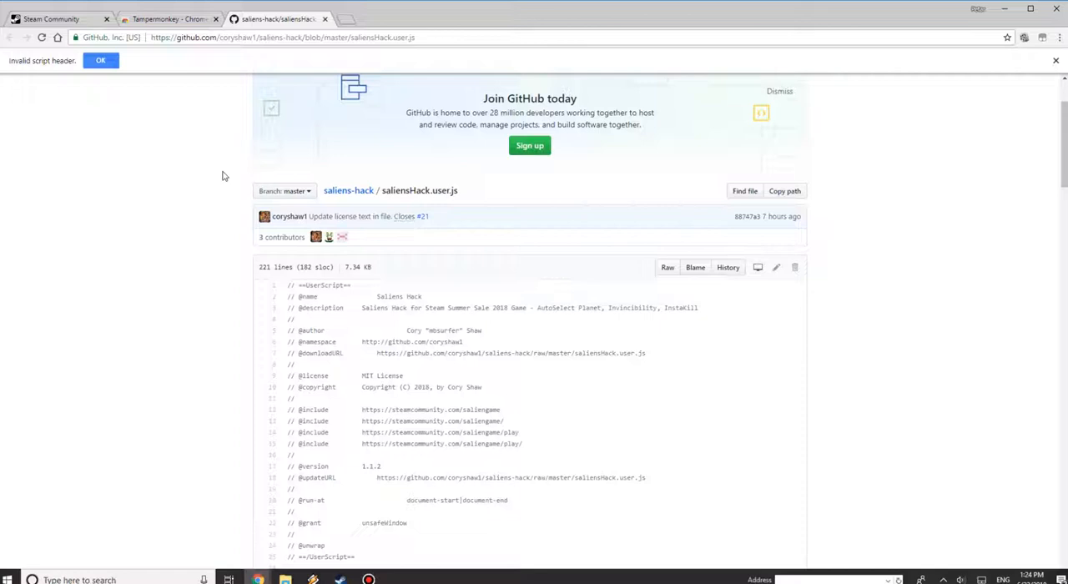
{"action": "mouse_move", "coordinate": [327, 93]}
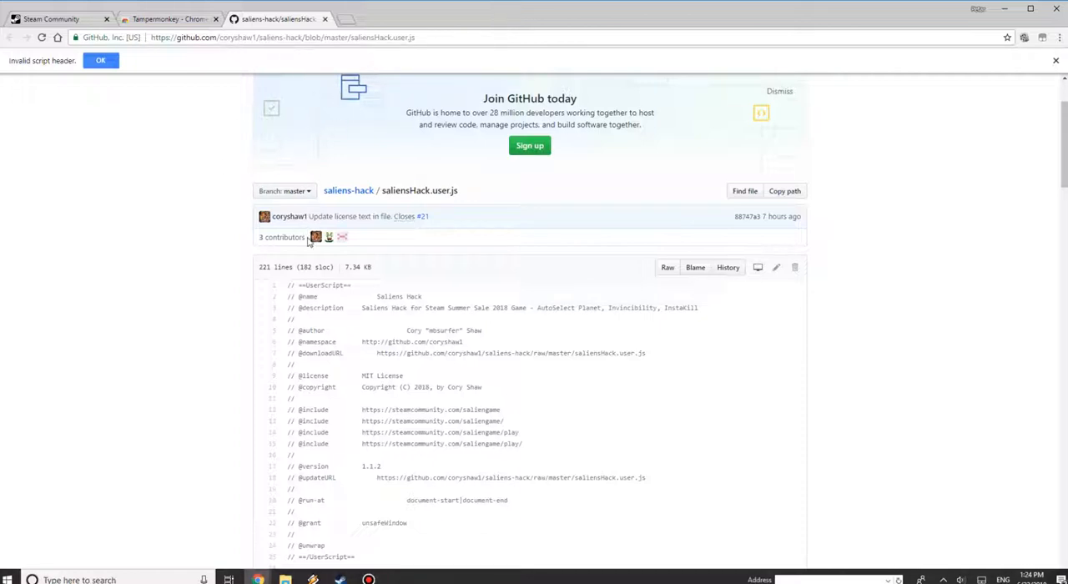
{"action": "mouse_move", "coordinate": [317, 237]}
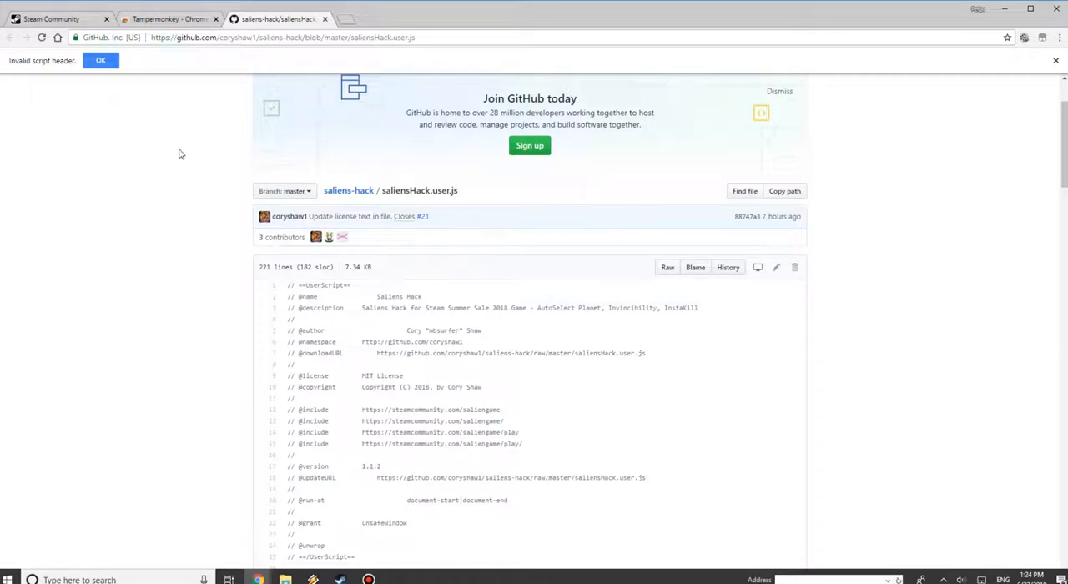
{"action": "mouse_move", "coordinate": [697, 180]}
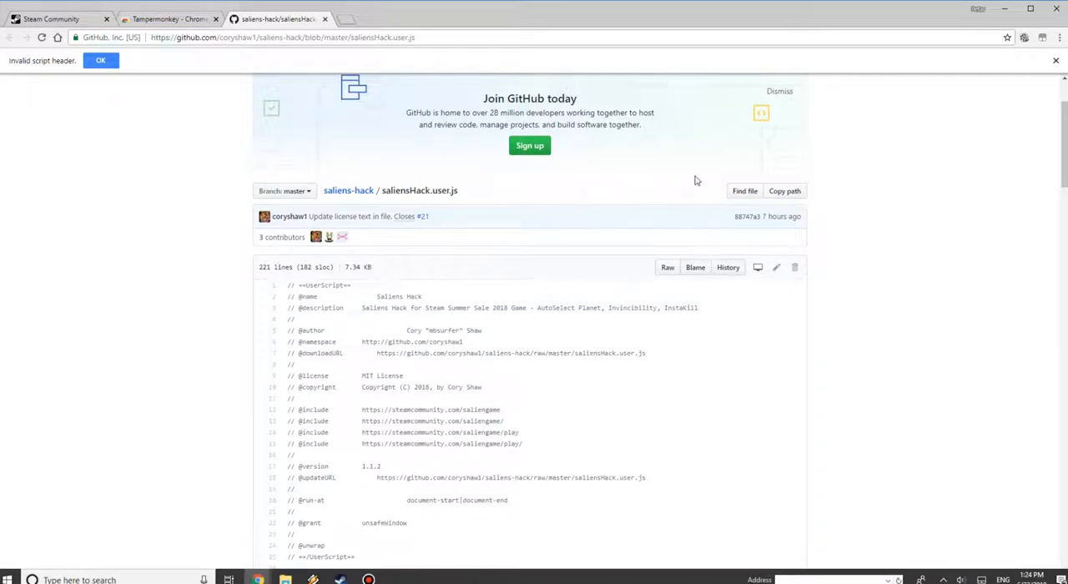
{"action": "mouse_move", "coordinate": [698, 234]}
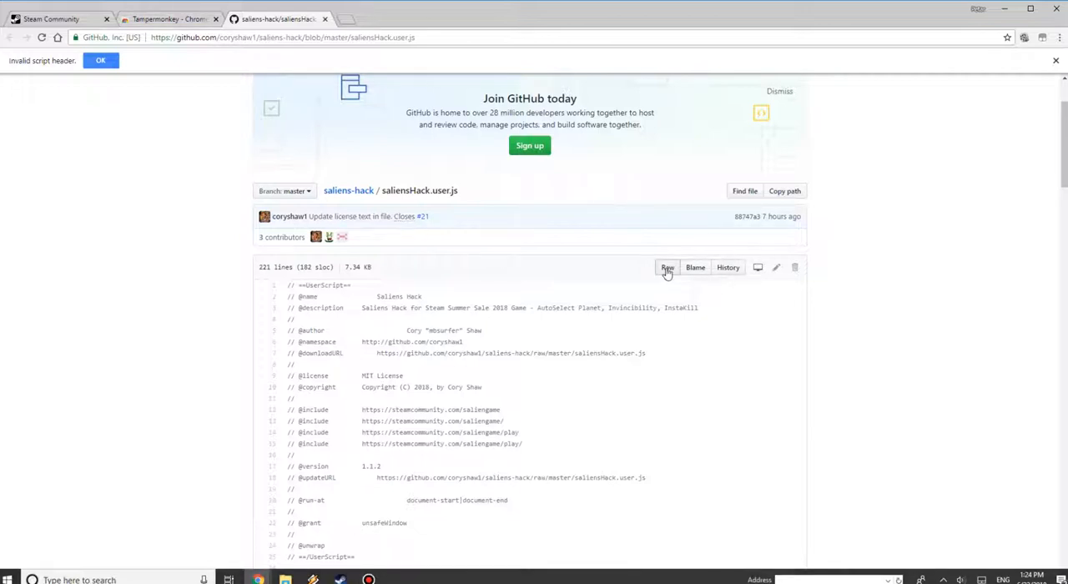
View saliensHack.user.js raw so Tampermonkey offers to install Saliens Hack v1.1.2.
{"action": "left_click", "coordinate": [668, 267]}
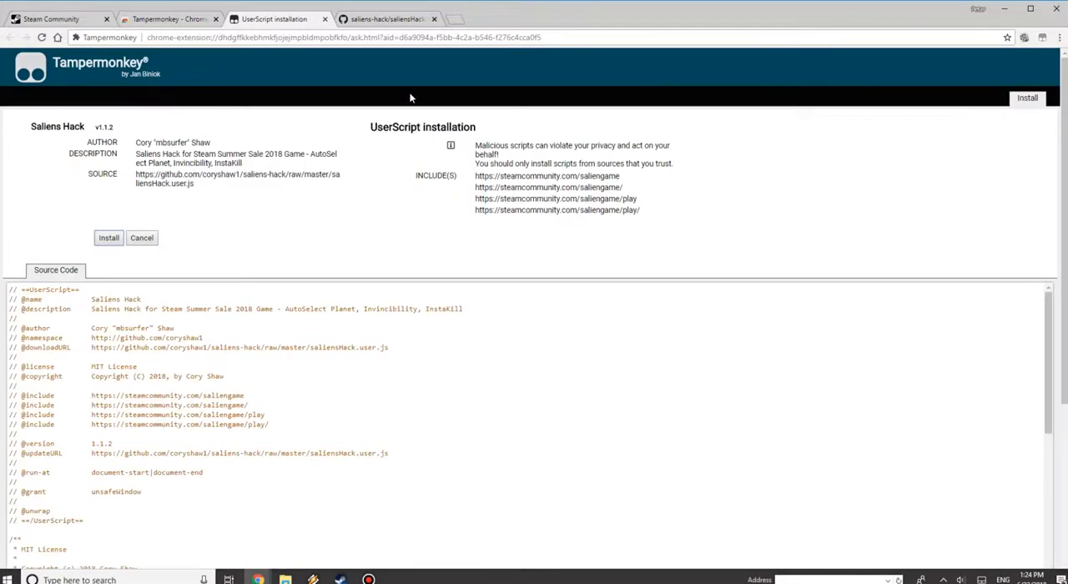
{"action": "mouse_move", "coordinate": [217, 59]}
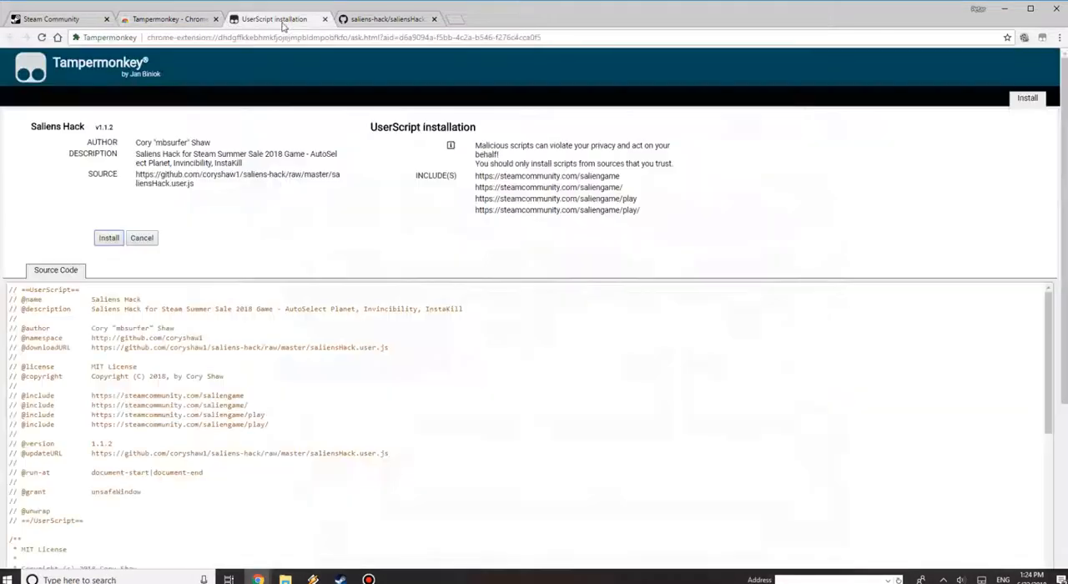
{"action": "mouse_move", "coordinate": [223, 240]}
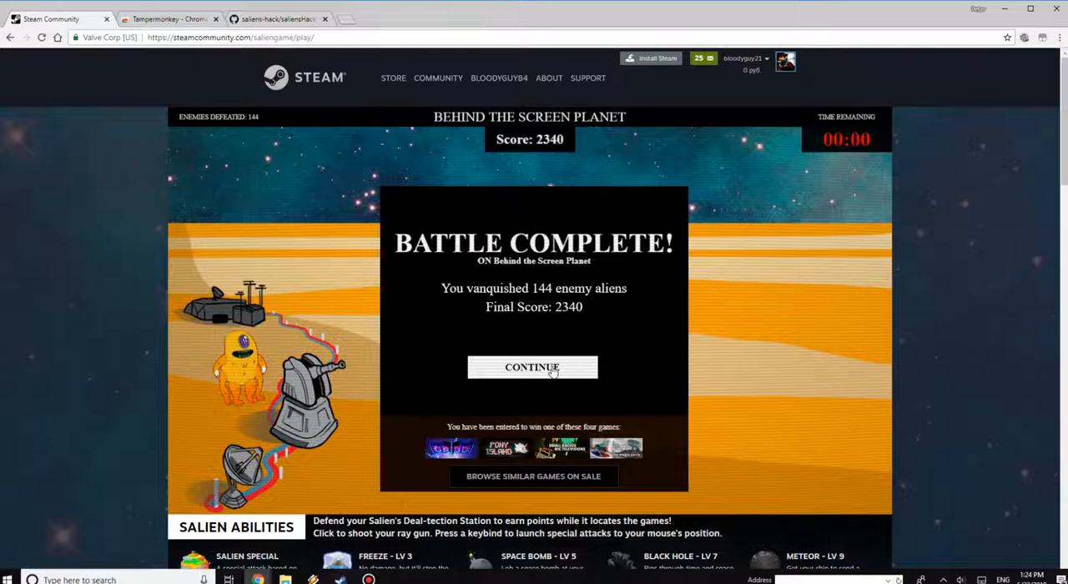
Continue past Battle Complete and join a new battle on Behind the Screen Planet.
{"action": "left_click", "coordinate": [533, 368]}
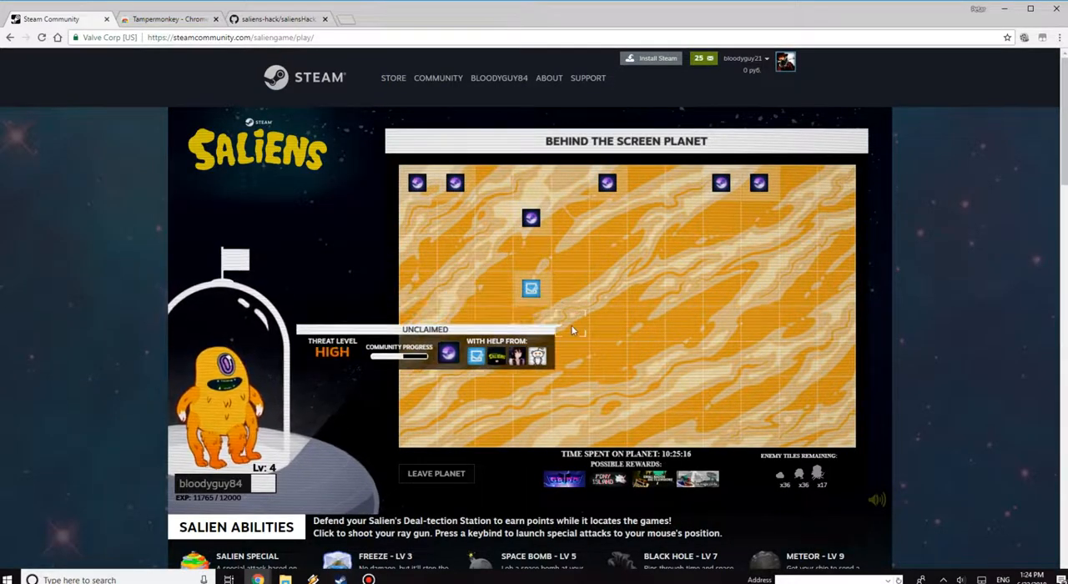
{"action": "left_click", "coordinate": [530, 287]}
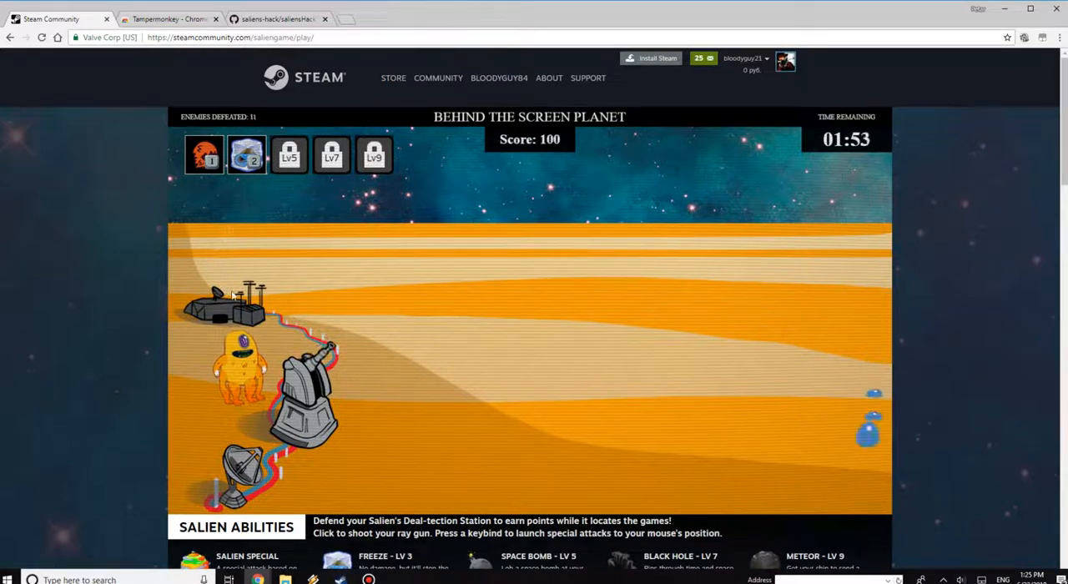
Fire at approaching aliens while the hack runs, raising the score to 620.
{"action": "left_click", "coordinate": [848, 380]}
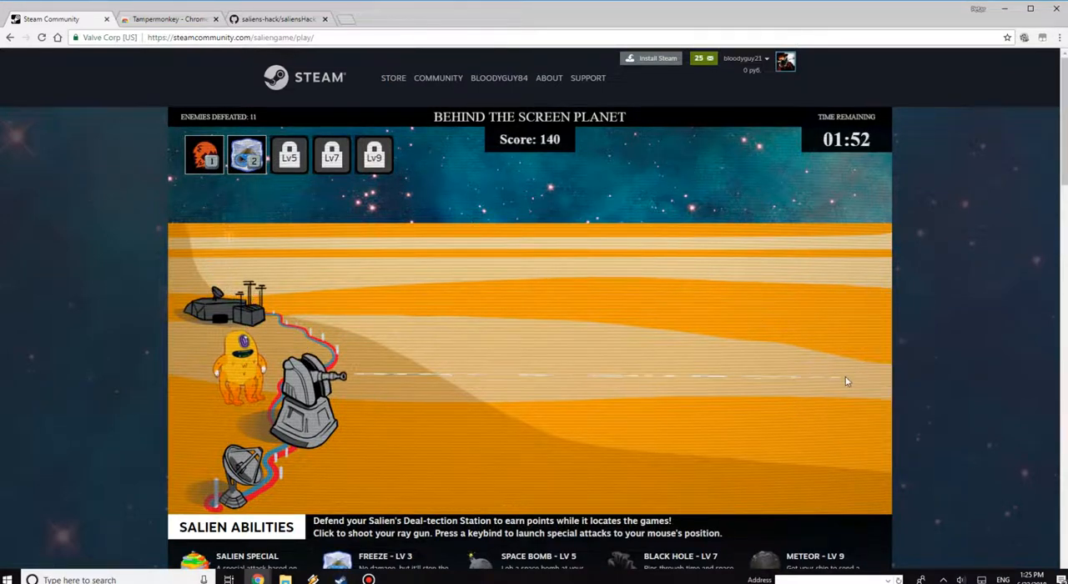
{"action": "left_click", "coordinate": [845, 376]}
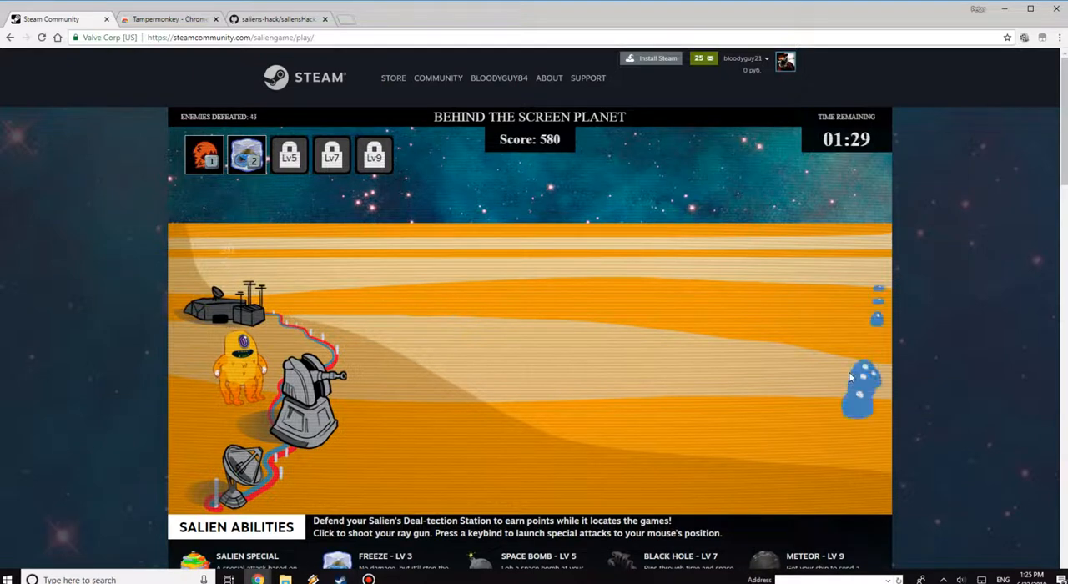
{"action": "left_click", "coordinate": [860, 387]}
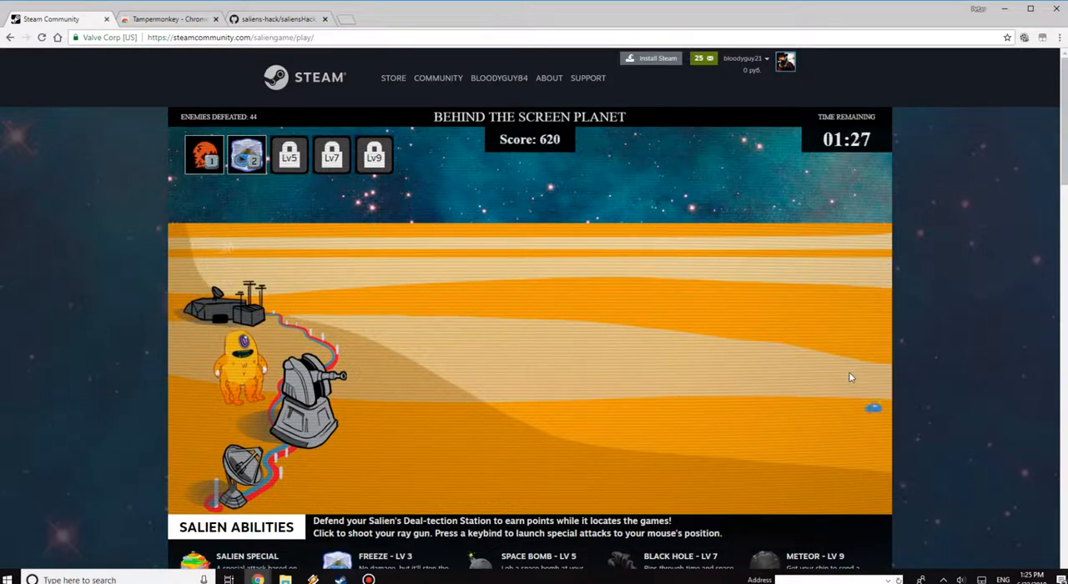